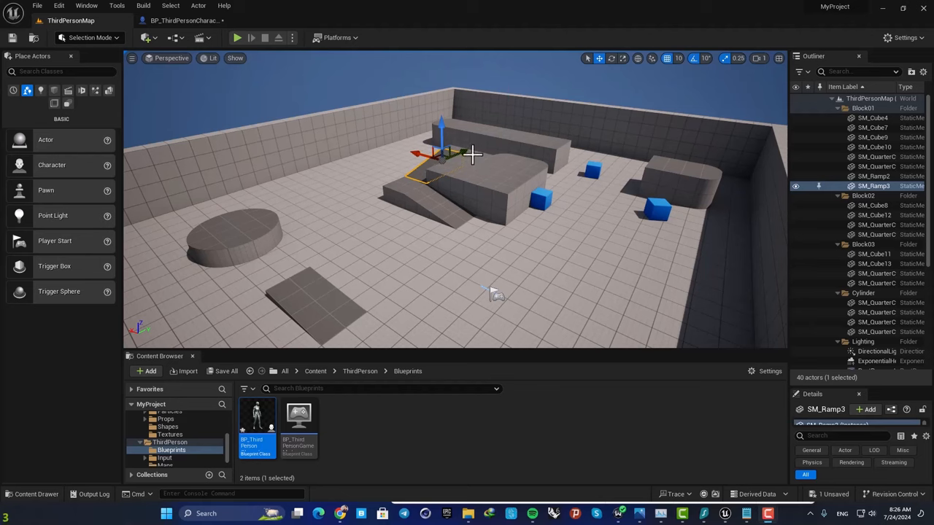
mouse_move(464, 144)
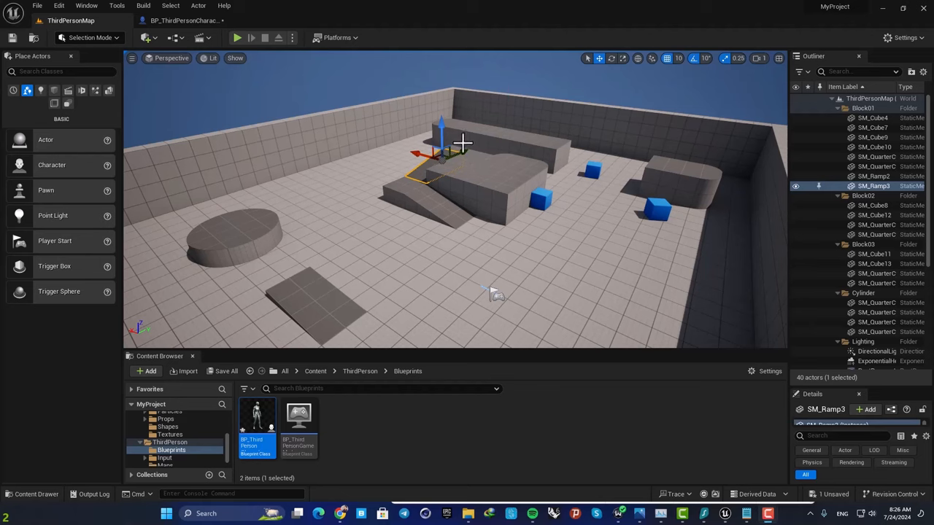
mouse_move(458, 219)
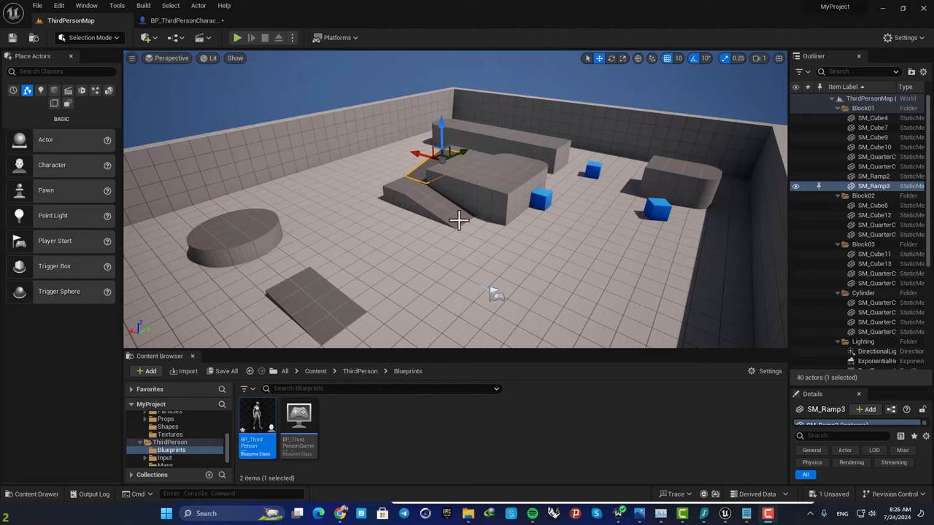
Step: Bring up the BP_ThirdPersonCharacter blueprint from the Content Browser for editing
double_click(257, 423)
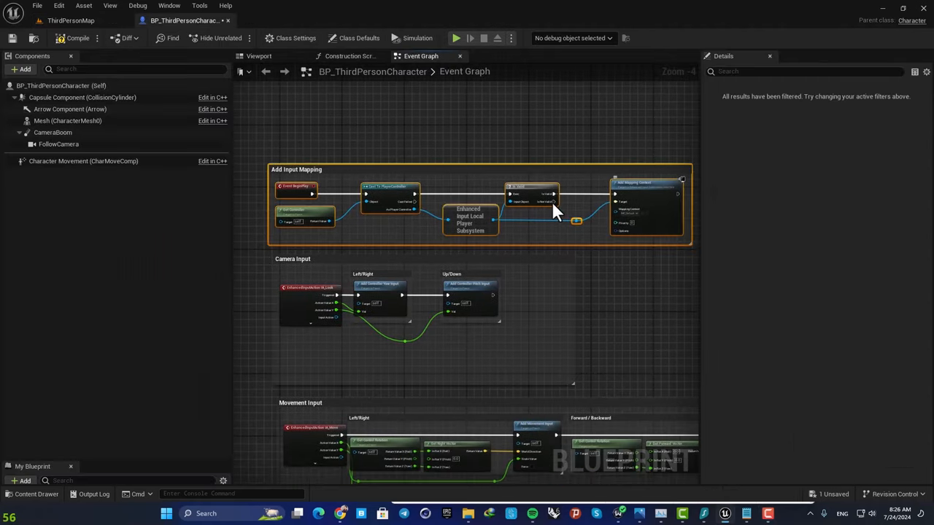
mouse_move(572, 274)
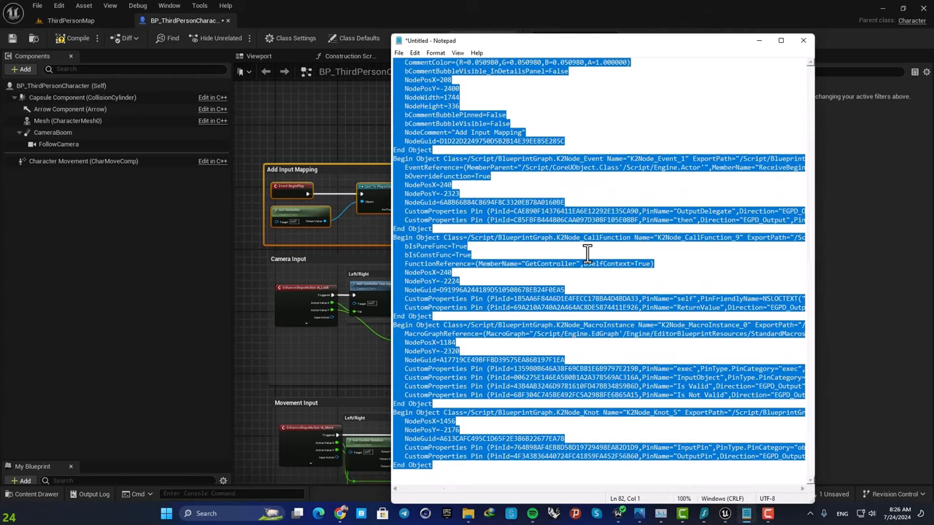
Step: Scroll through the pasted node text in Notepad and select all of it with Ctrl+A
click(584, 254)
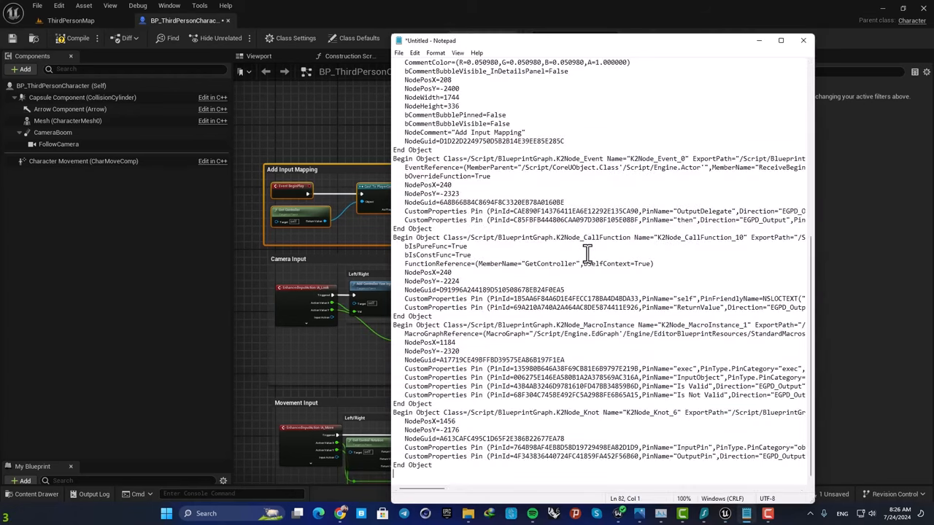
scroll(up, 3)
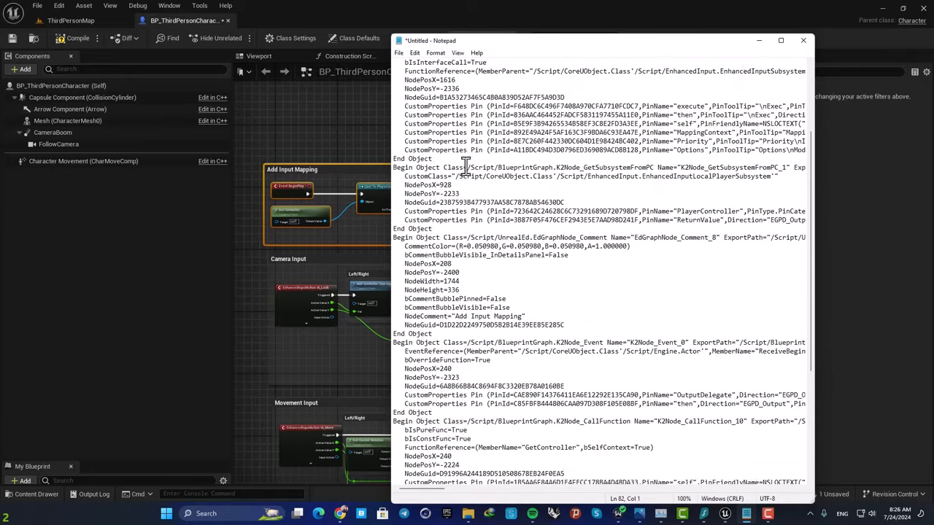
scroll(up, 3)
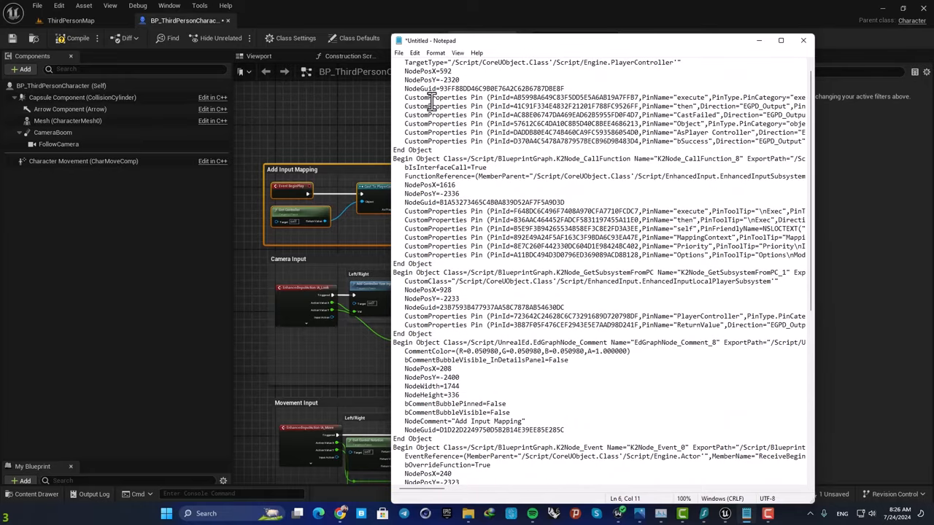
key(ctrl+a)
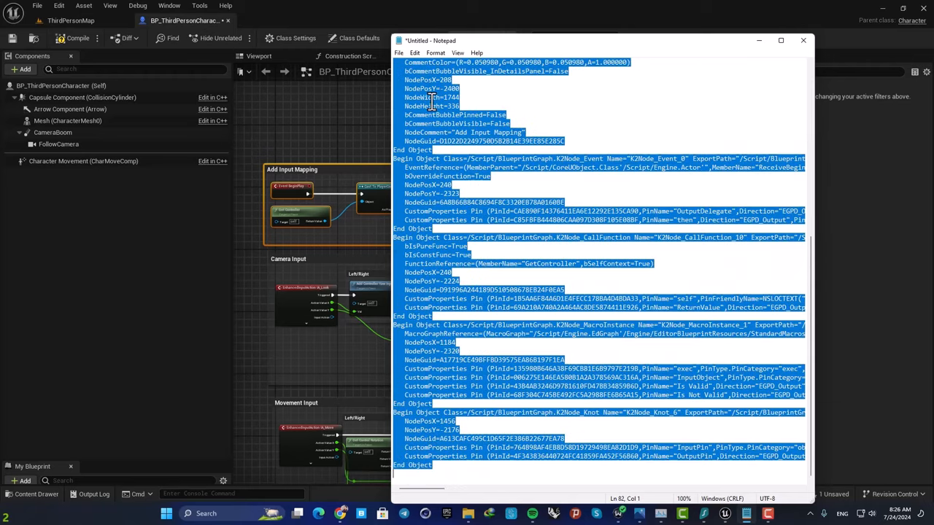
click(802, 41)
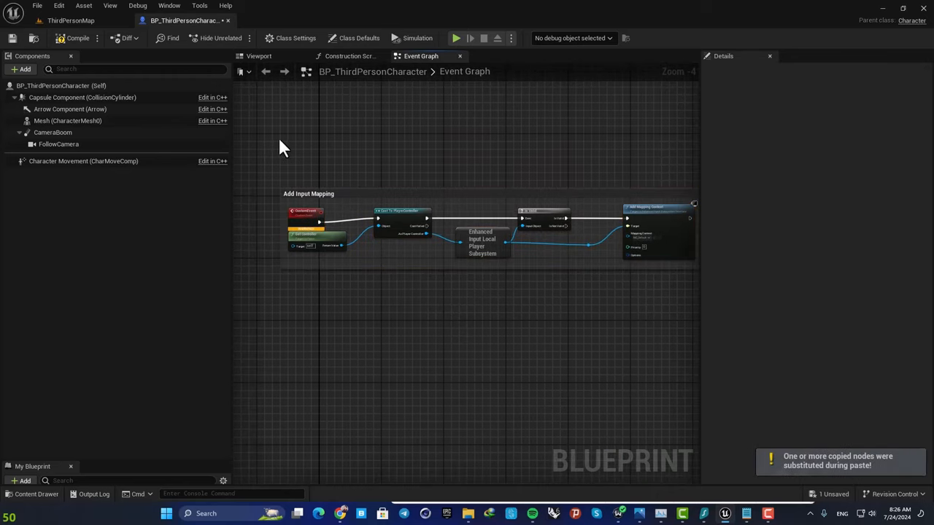
mouse_move(423, 149)
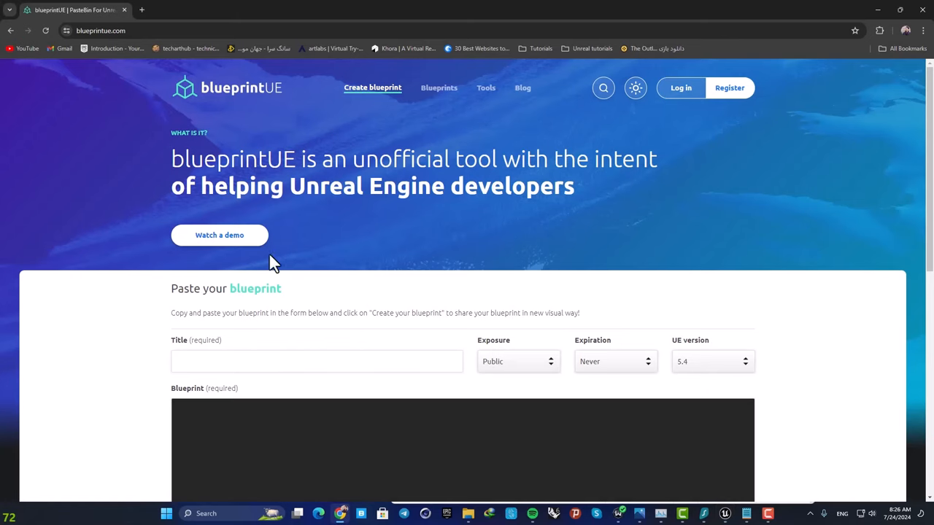
Step: Enter the title 'thirdperson' and paste the Add Input Mapping node text into the form
scroll(down, 3)
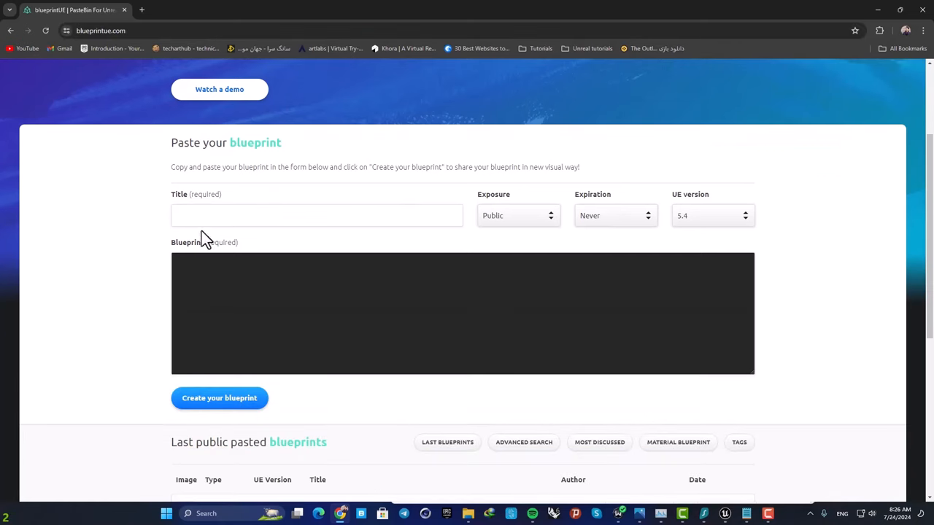
click(317, 216)
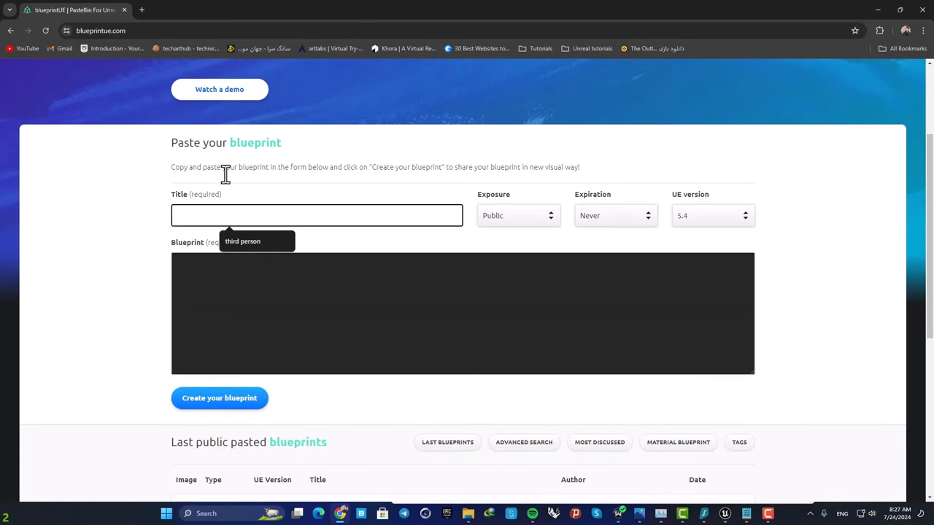
click(315, 215)
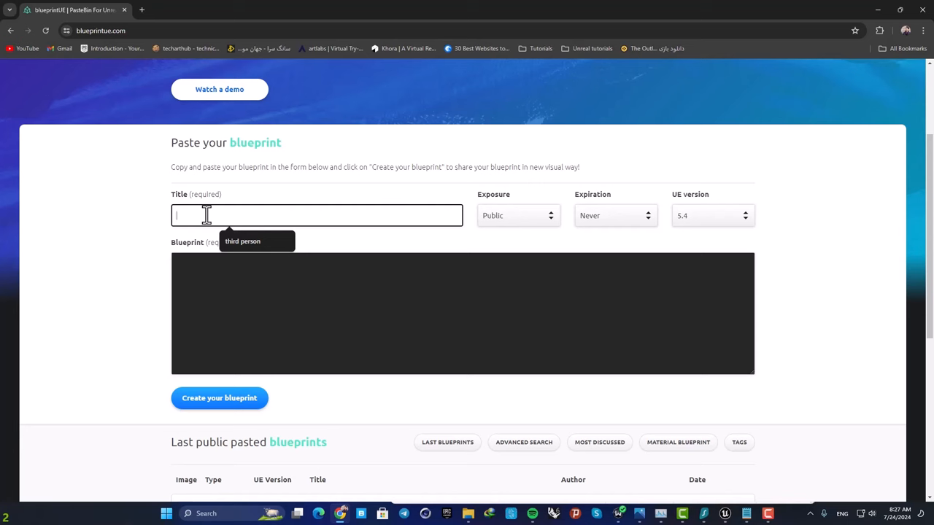
text(thirdperson)
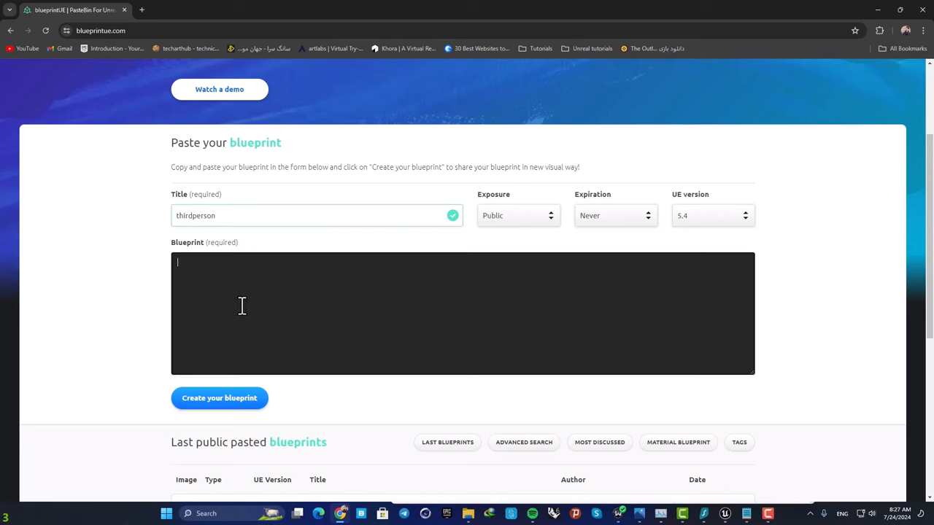
key(ctrl+v)
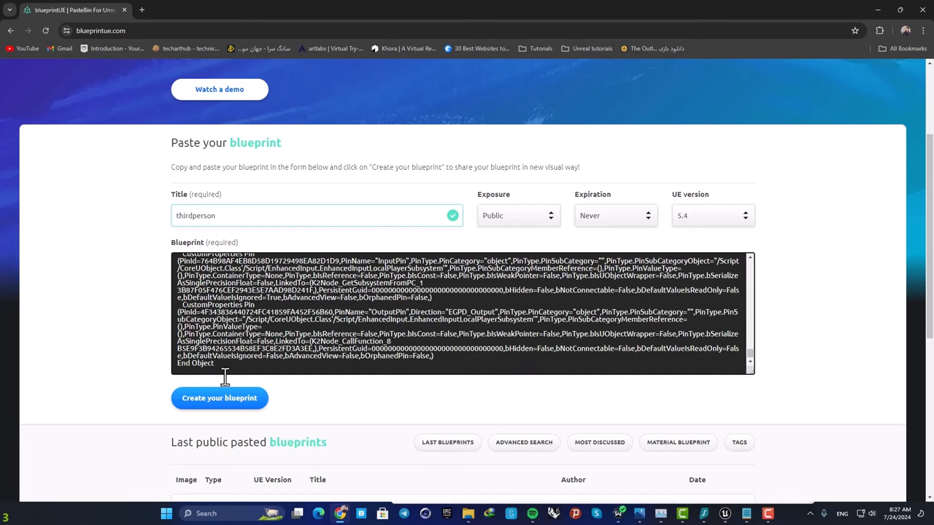
Step: Create the thirdperson blueprint and view its rendered graph and public listing
click(219, 397)
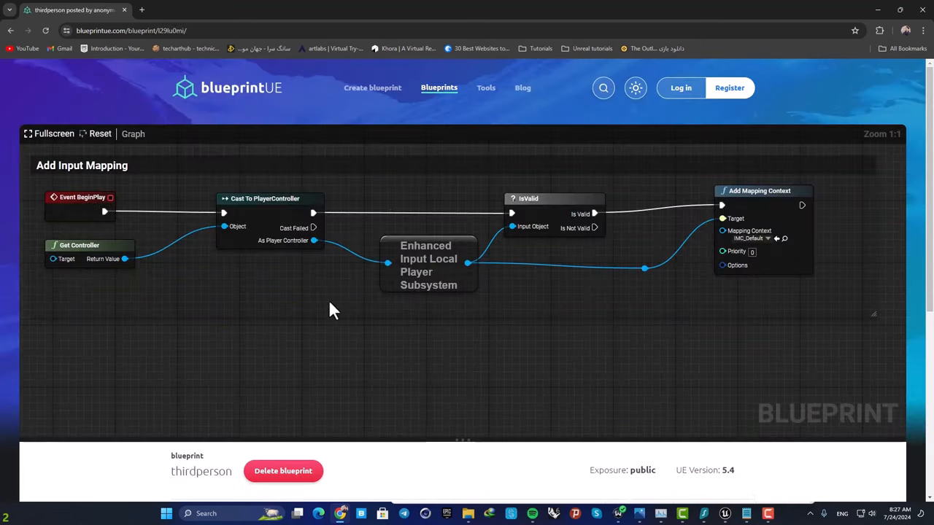
mouse_move(532, 257)
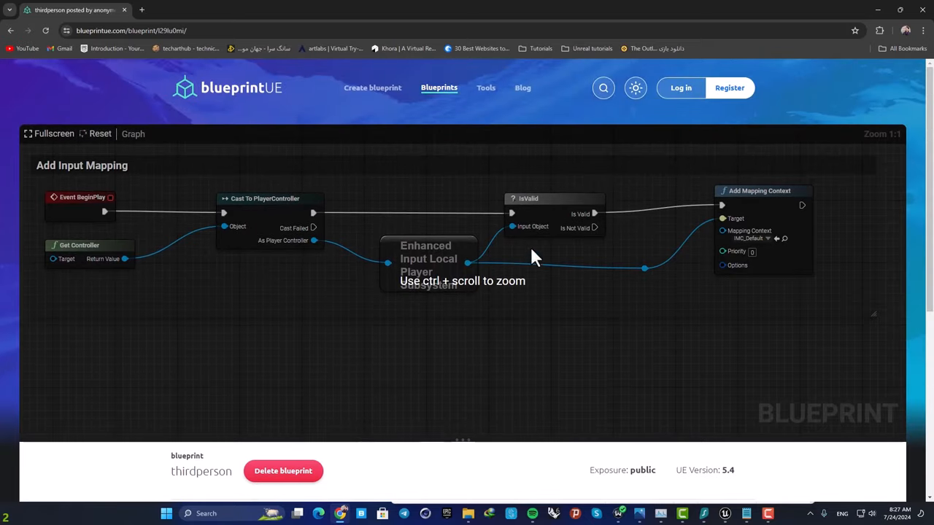
mouse_move(467, 193)
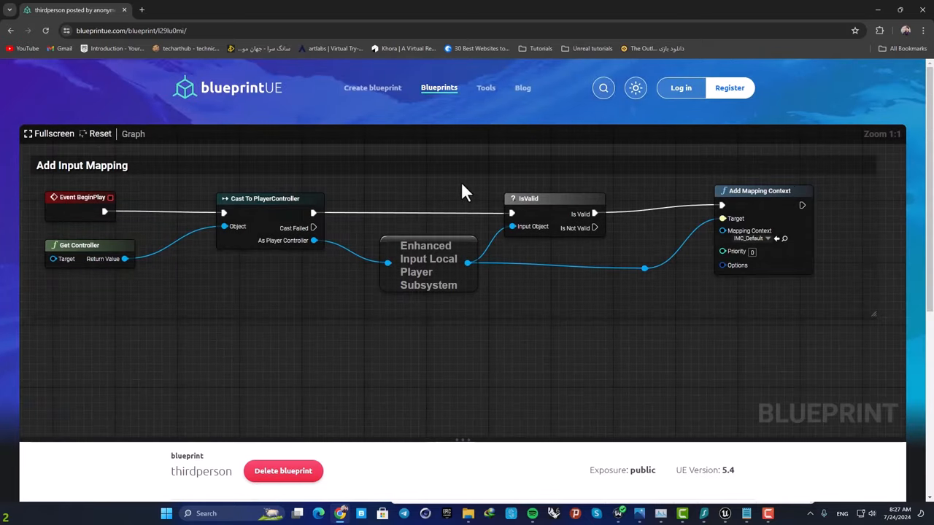
mouse_move(6, 211)
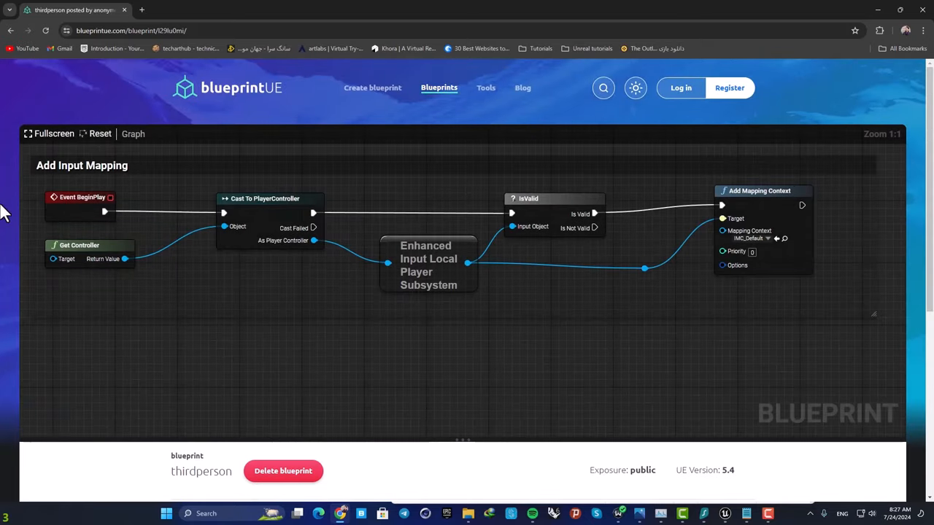
scroll(down, 3)
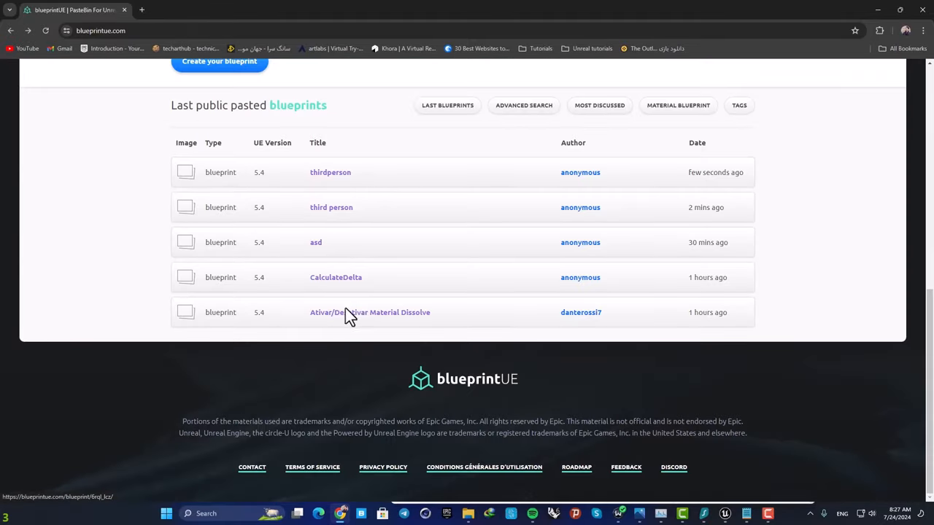
Step: View the Ativar/Desativar Material Dissolve blueprint's Timeline and Set Scalar Parameter graph
click(371, 312)
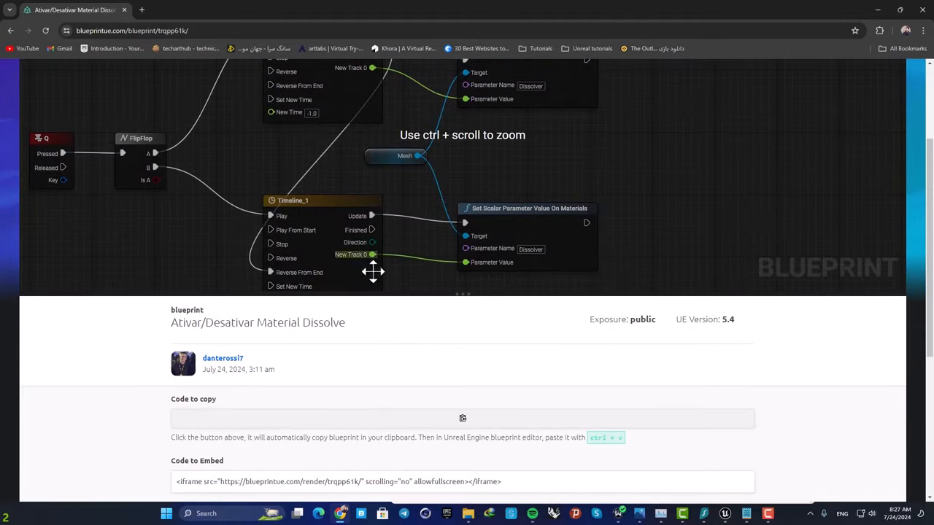
scroll(up, 3)
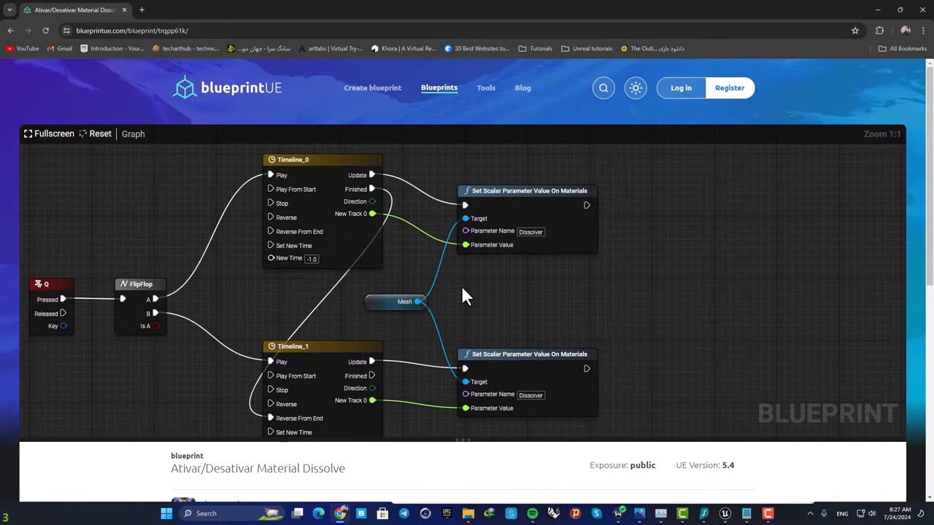